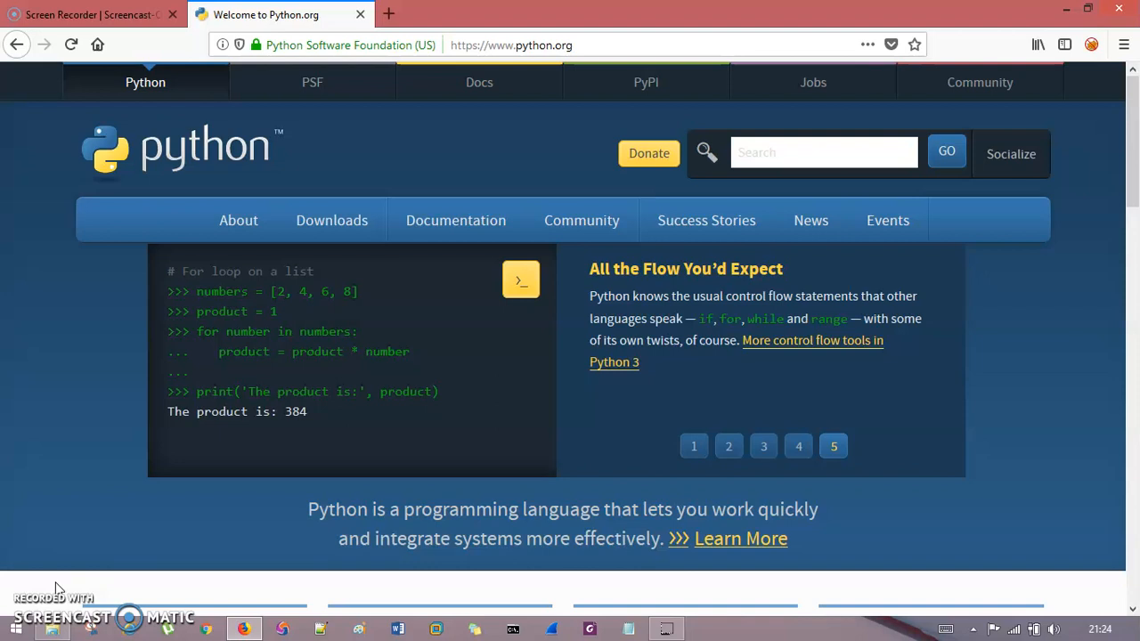
# - Click repeatedly along the prompt line in the Command Prompt python session
pyautogui.click(694, 445)
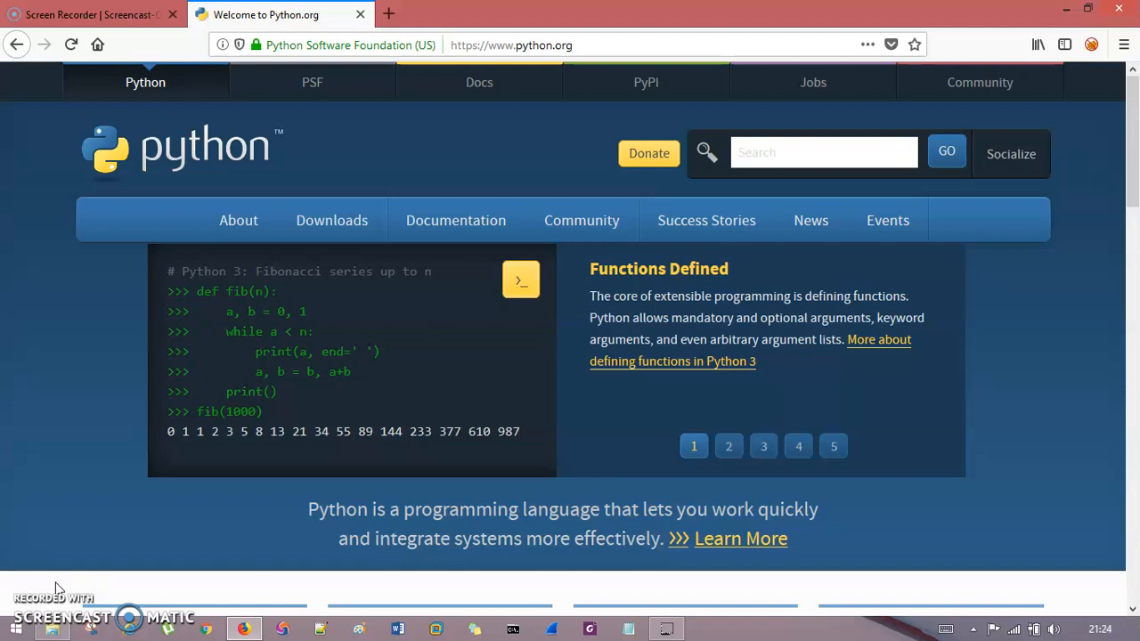
pyautogui.click(728, 445)
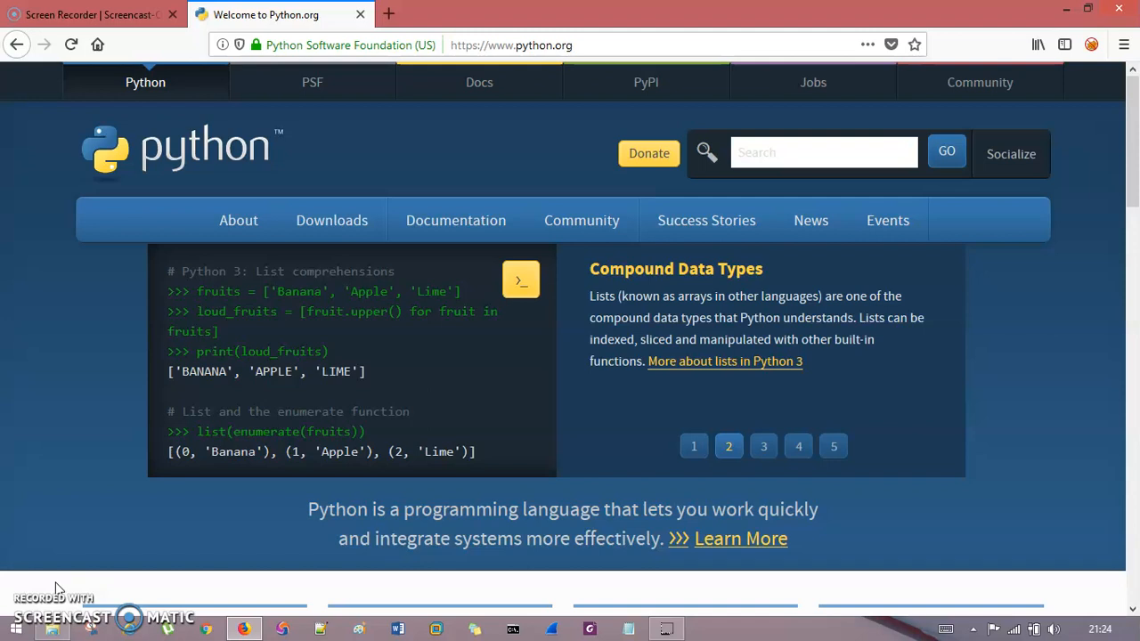
pyautogui.click(762, 445)
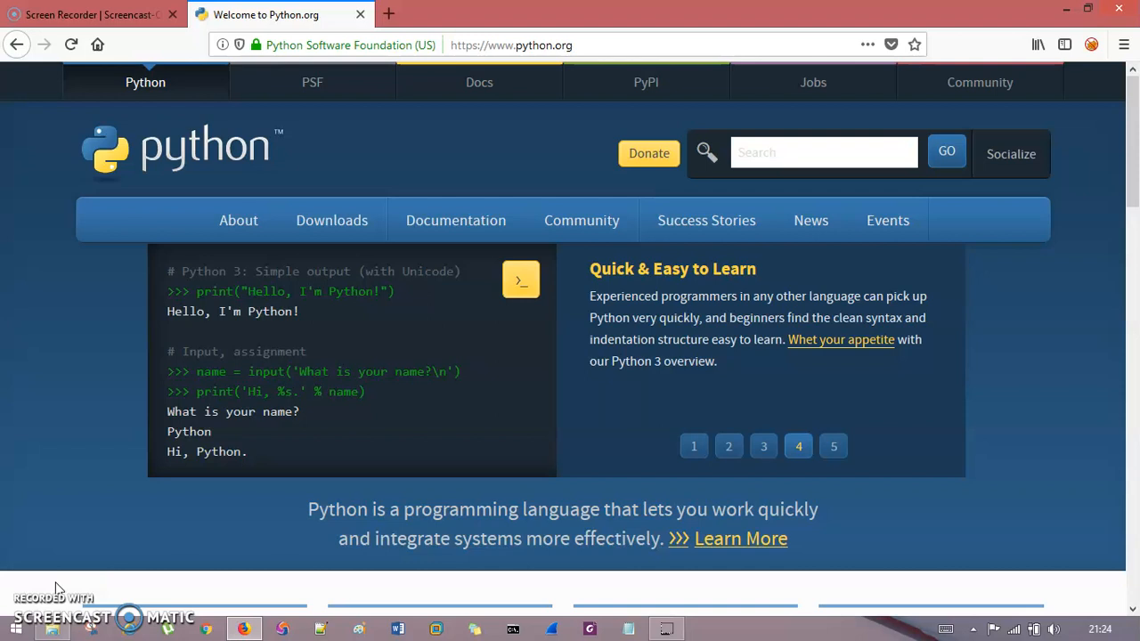
pyautogui.click(833, 446)
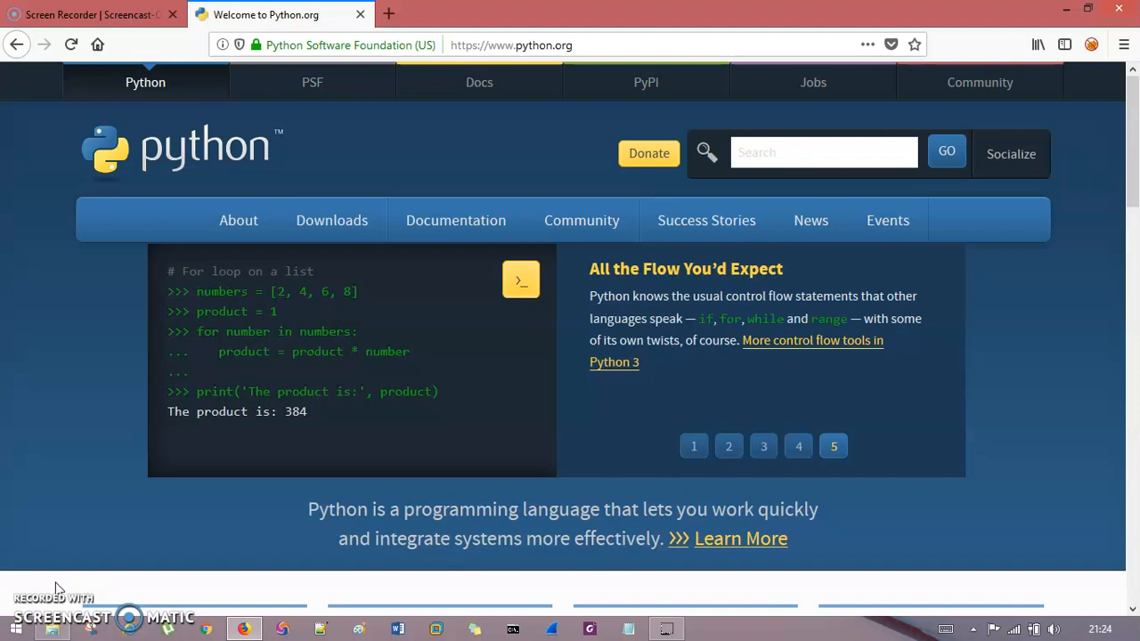
pyautogui.click(694, 445)
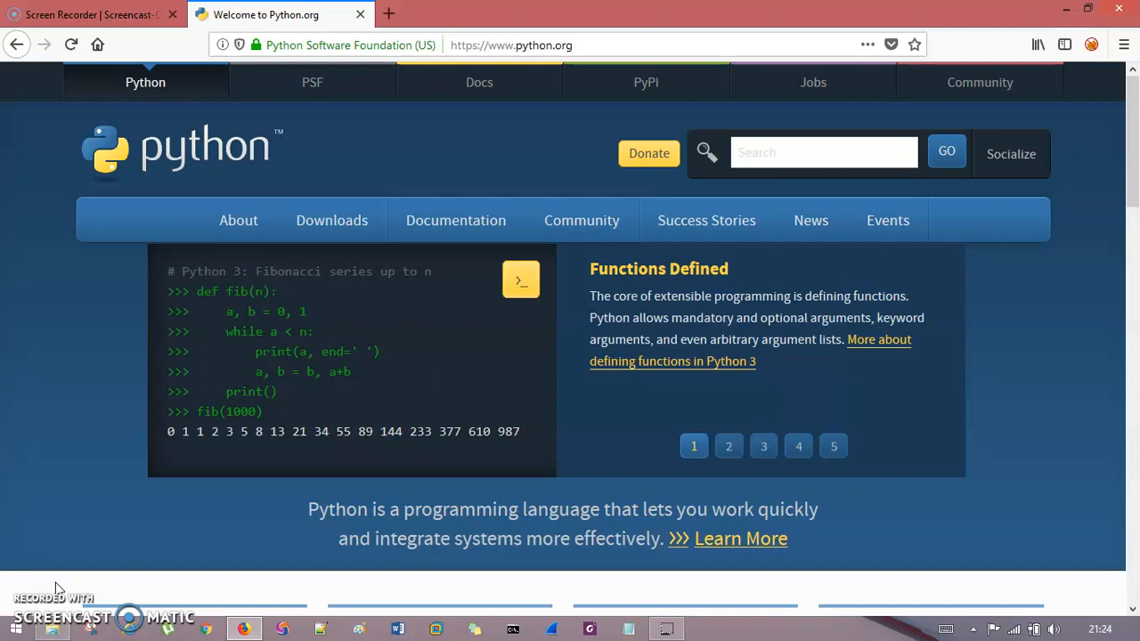
pyautogui.click(728, 445)
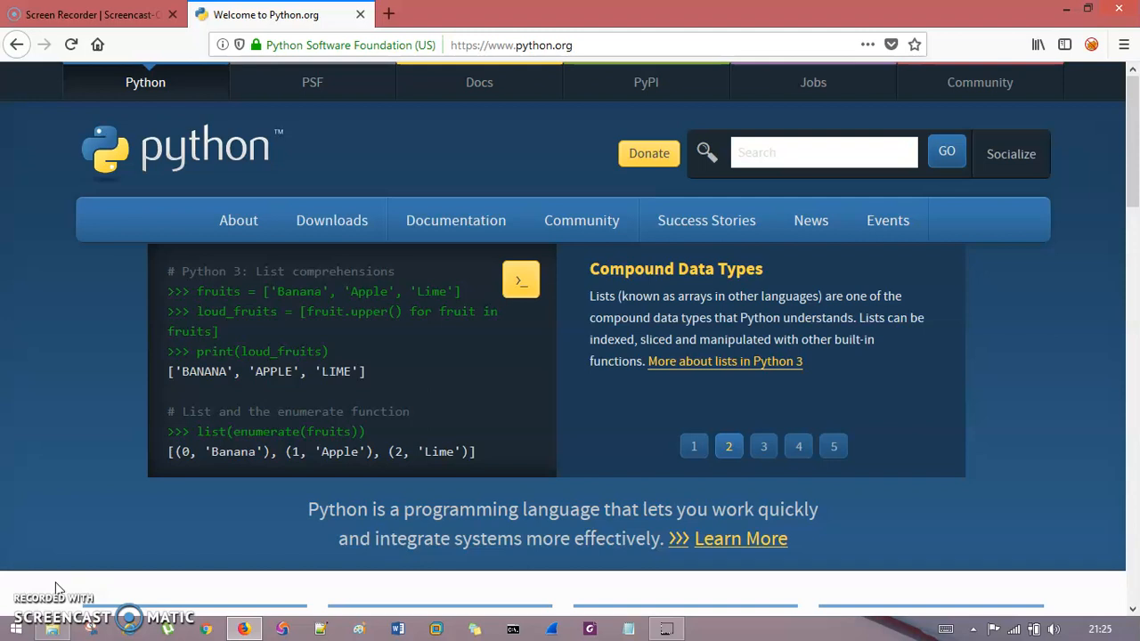
pyautogui.click(762, 445)
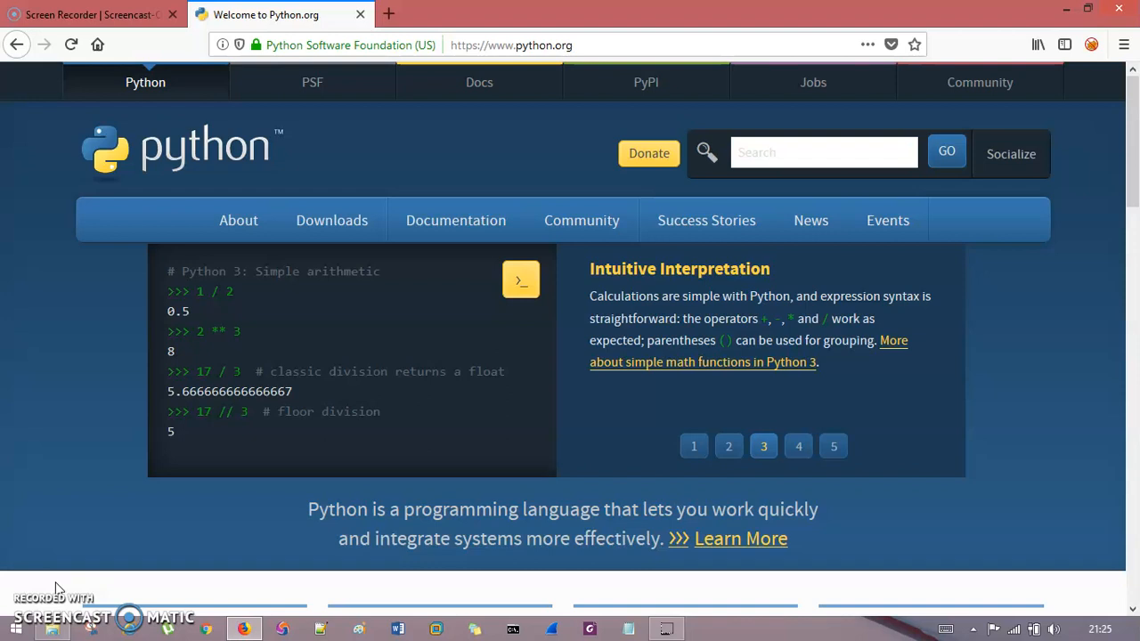
pyautogui.click(798, 446)
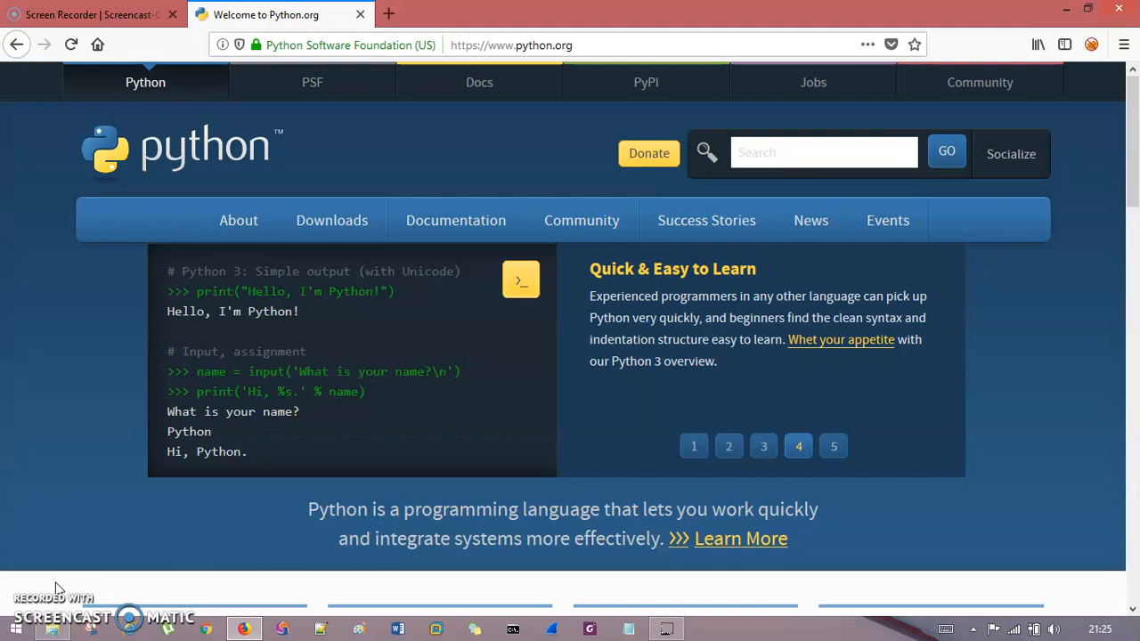
pyautogui.click(833, 445)
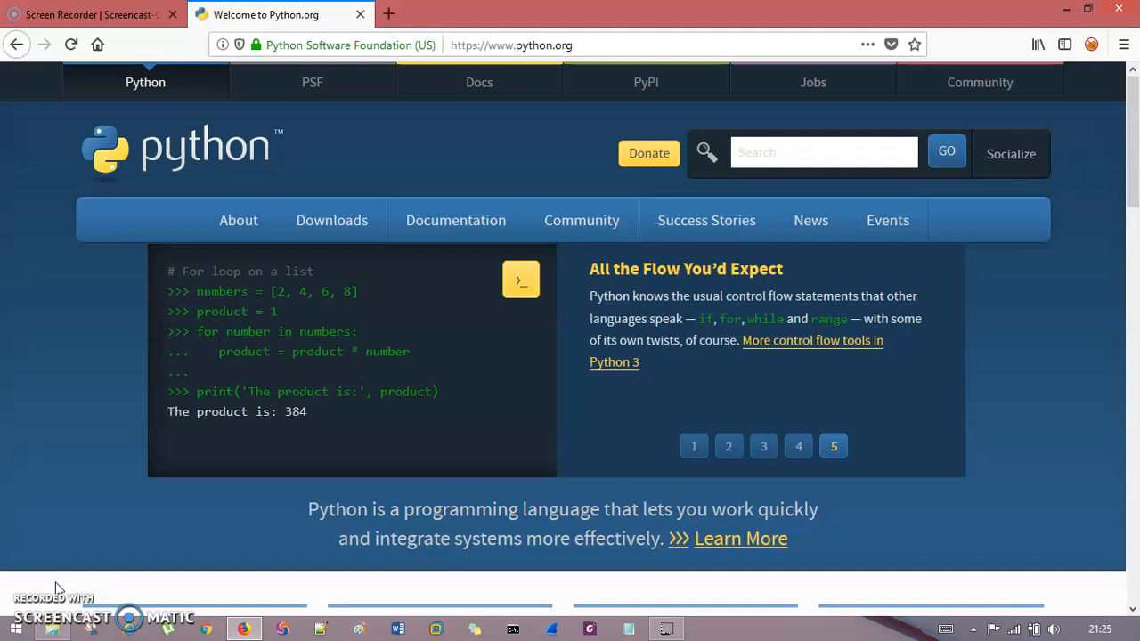
pyautogui.click(694, 446)
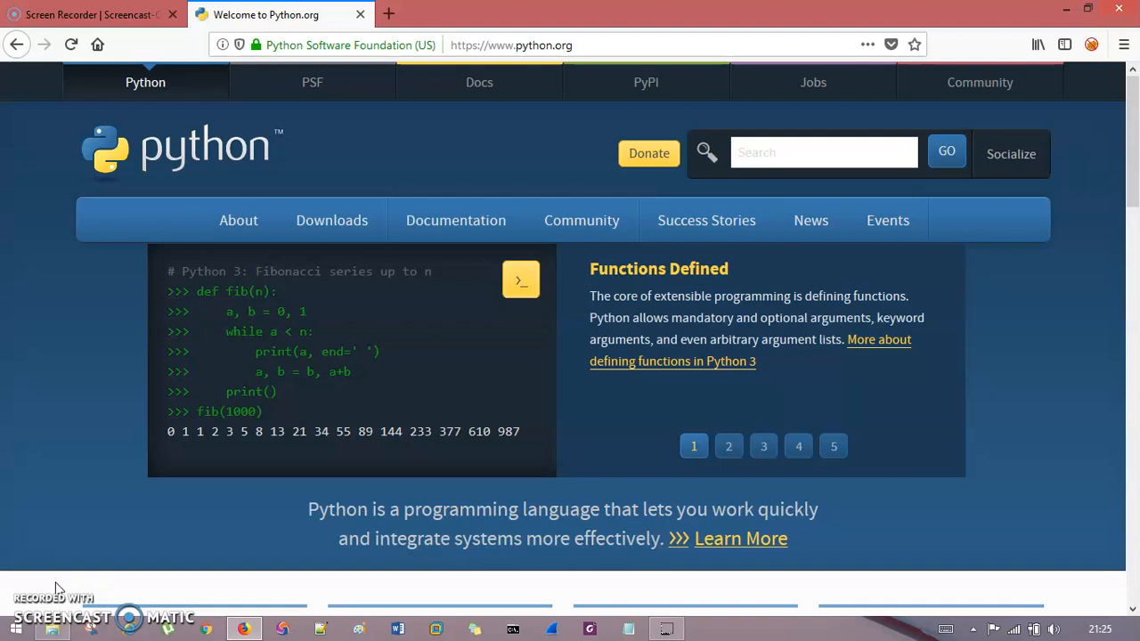
pyautogui.click(728, 445)
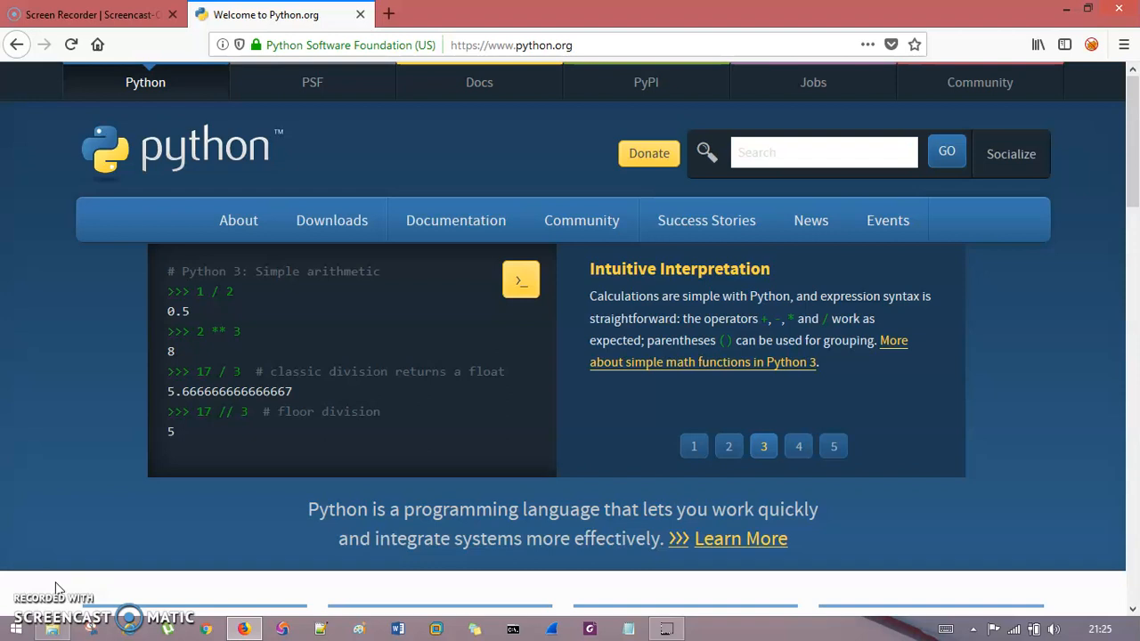
pyautogui.click(798, 445)
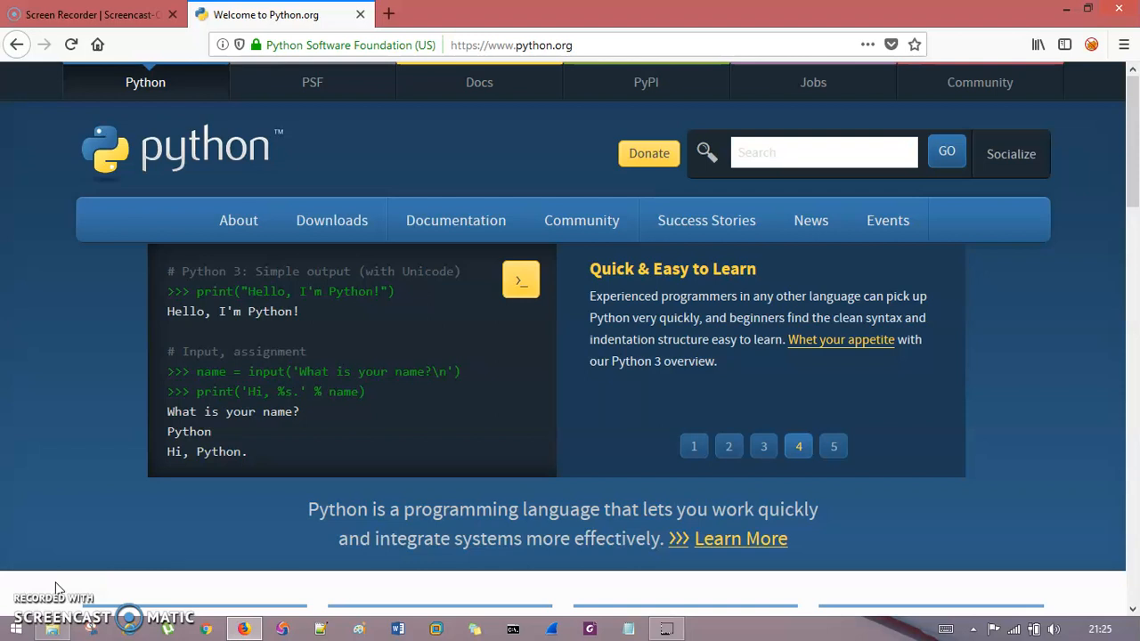
pyautogui.click(834, 445)
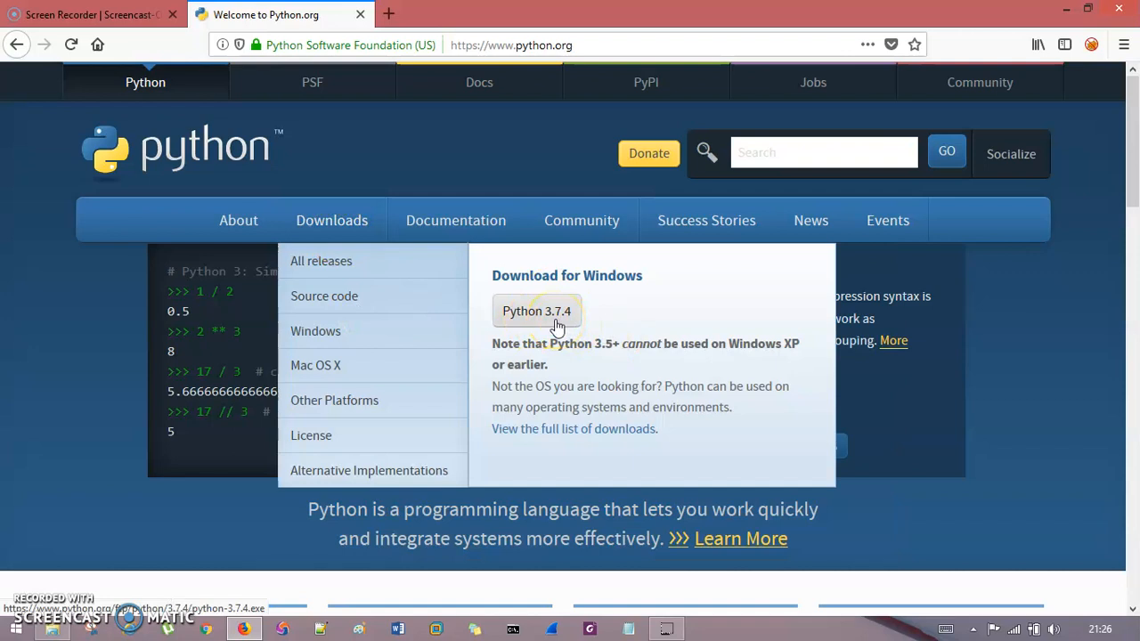
# - Refocus the Command Prompt window and enter 'dle' at the prompt
pyautogui.click(536, 310)
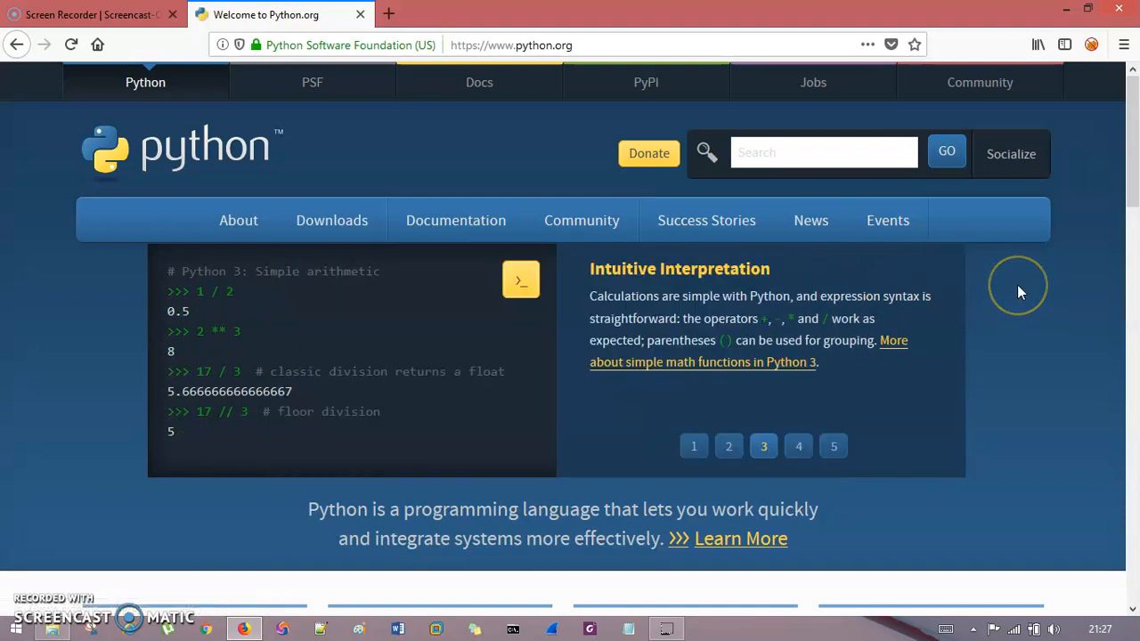
pyautogui.moveTo(1021, 292)
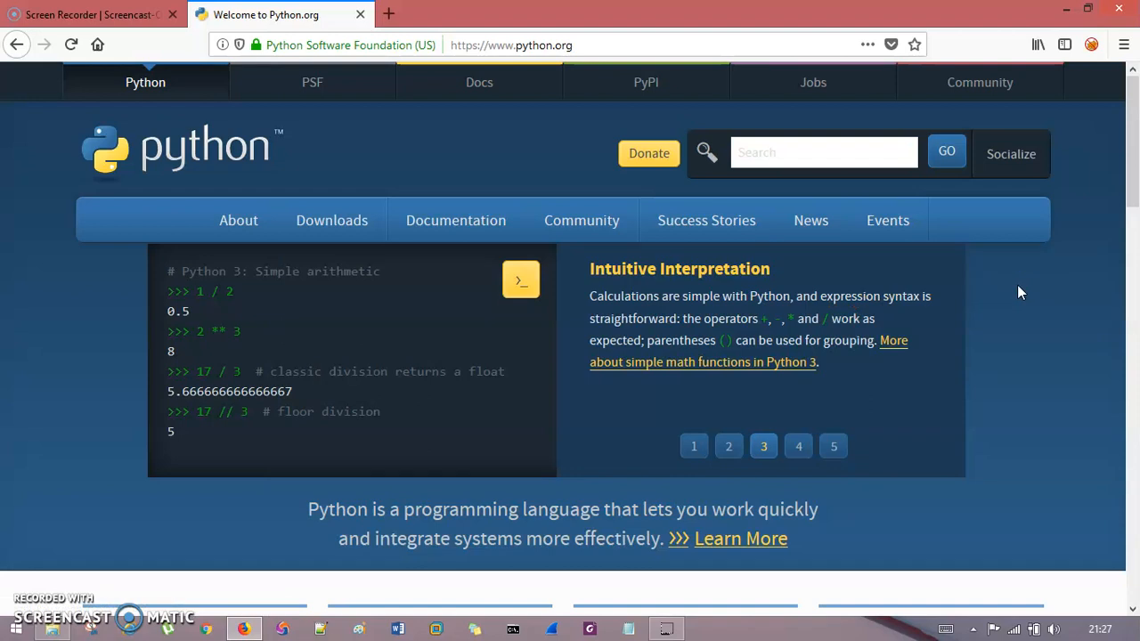
pyautogui.click(798, 446)
pyautogui.write('i')
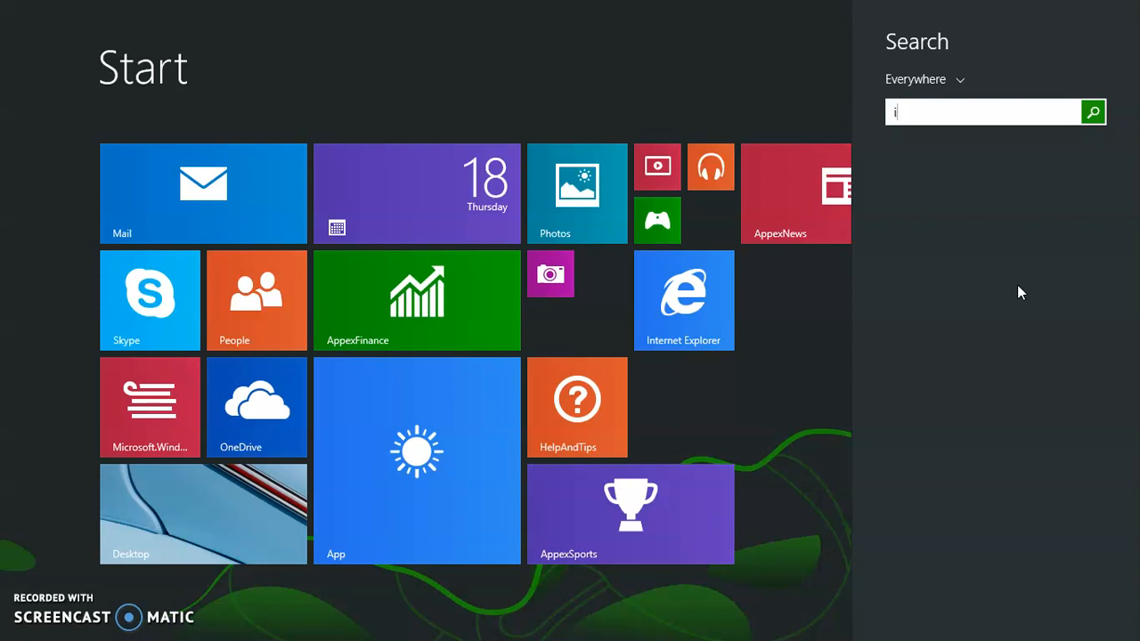
pyautogui.write('dle')
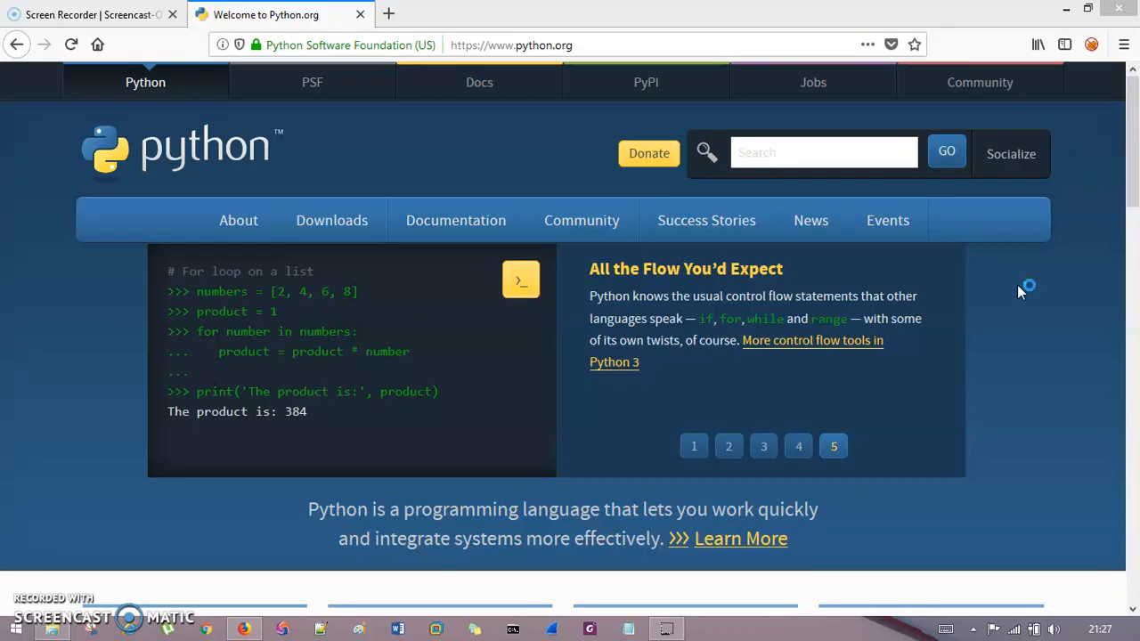
pyautogui.click(695, 446)
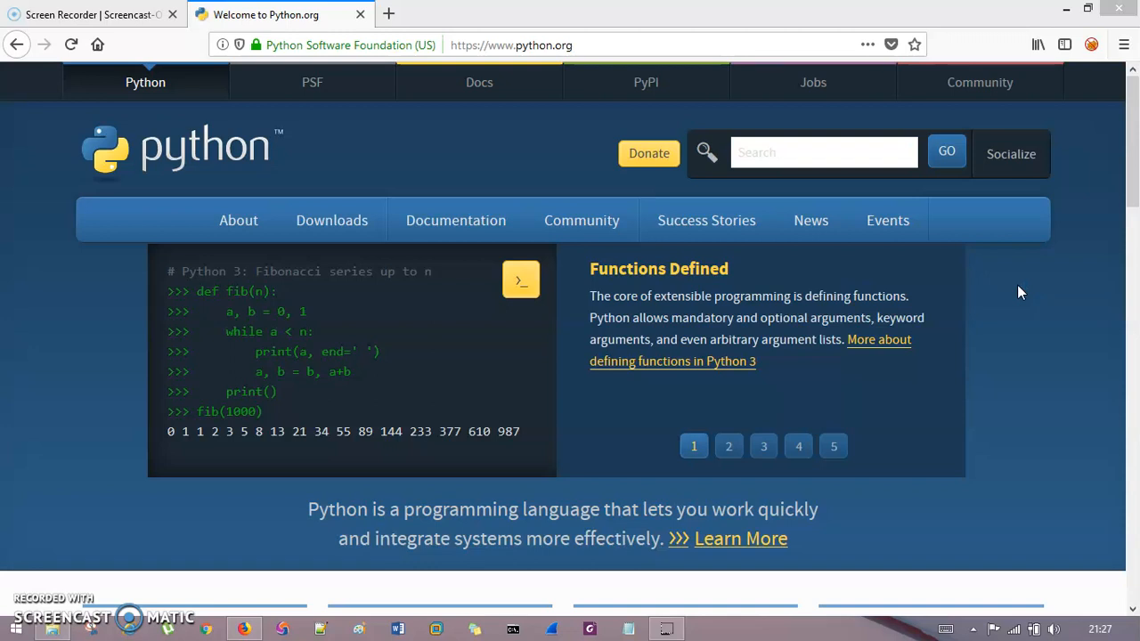
pyautogui.click(729, 446)
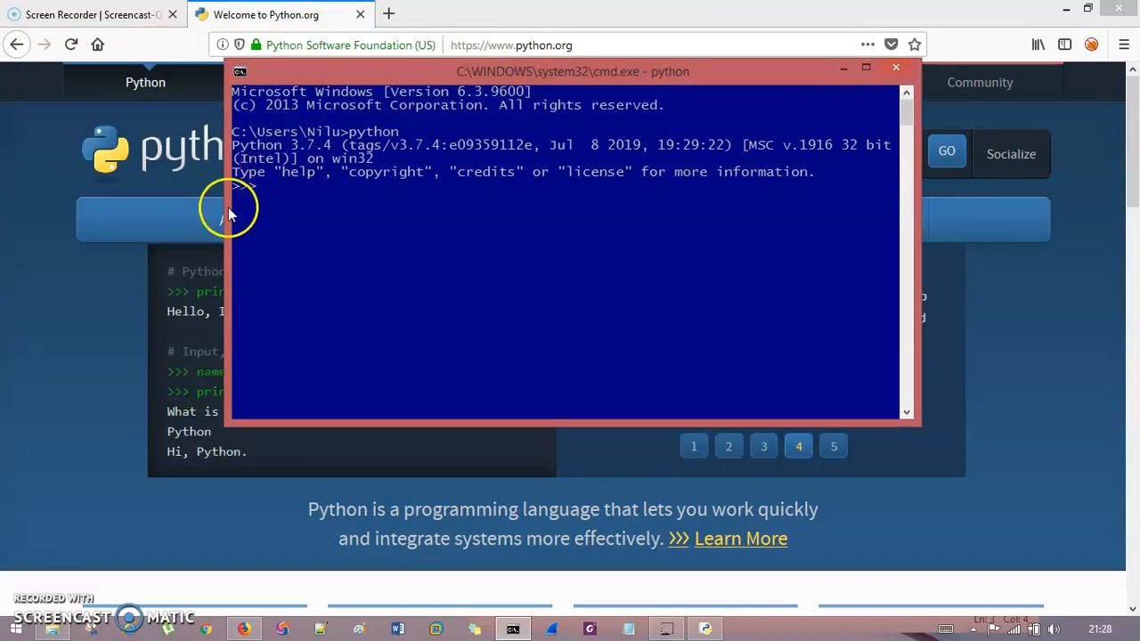
pyautogui.moveTo(267, 192)
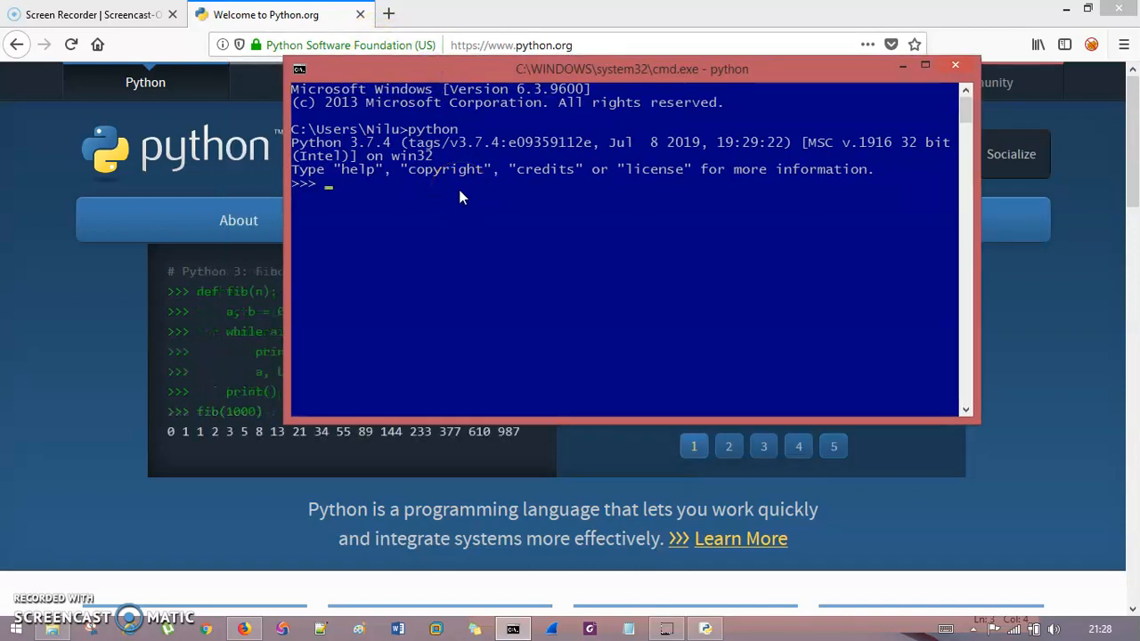
# - Run print("Hello World") in the Python interpreter so it outputs Hello World
pyautogui.write('print')
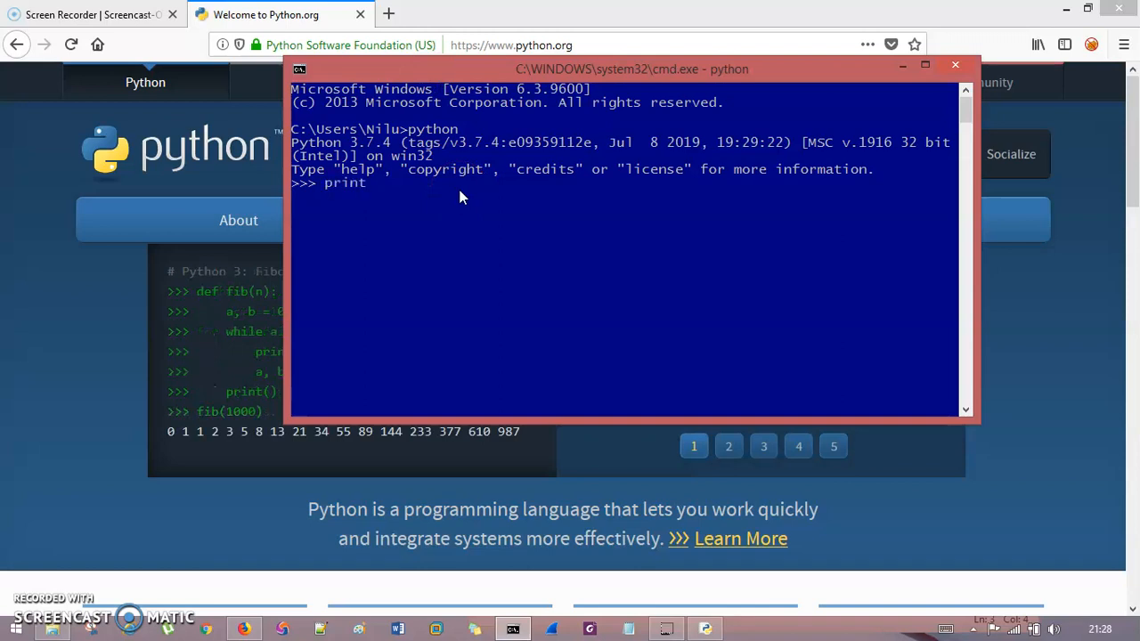
pyautogui.write('("")')
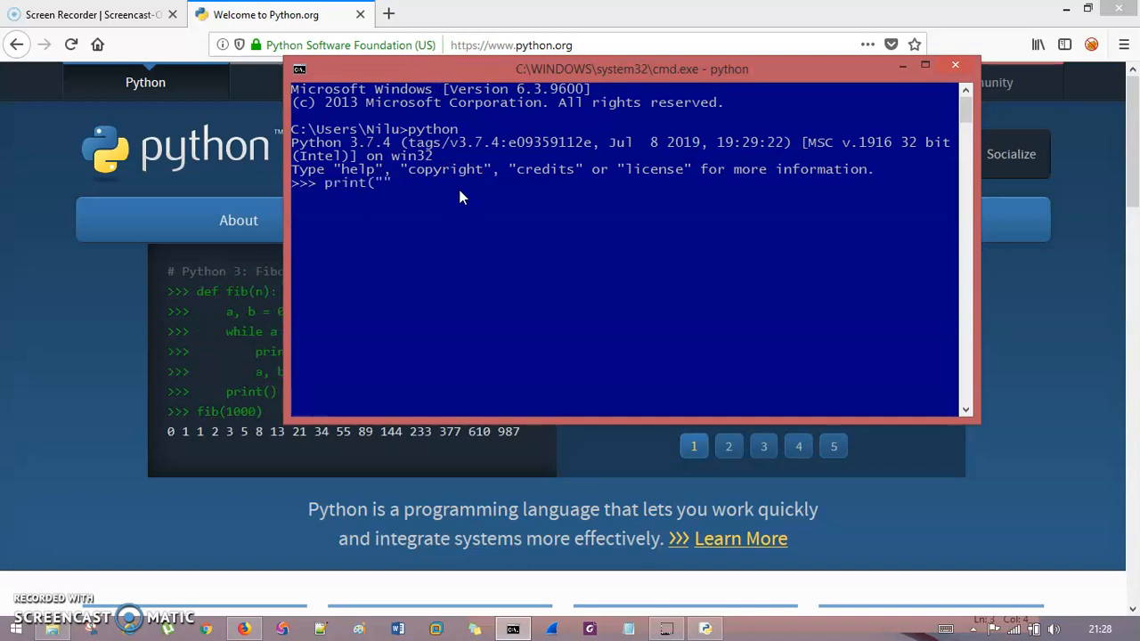
pyautogui.write('Hellow')
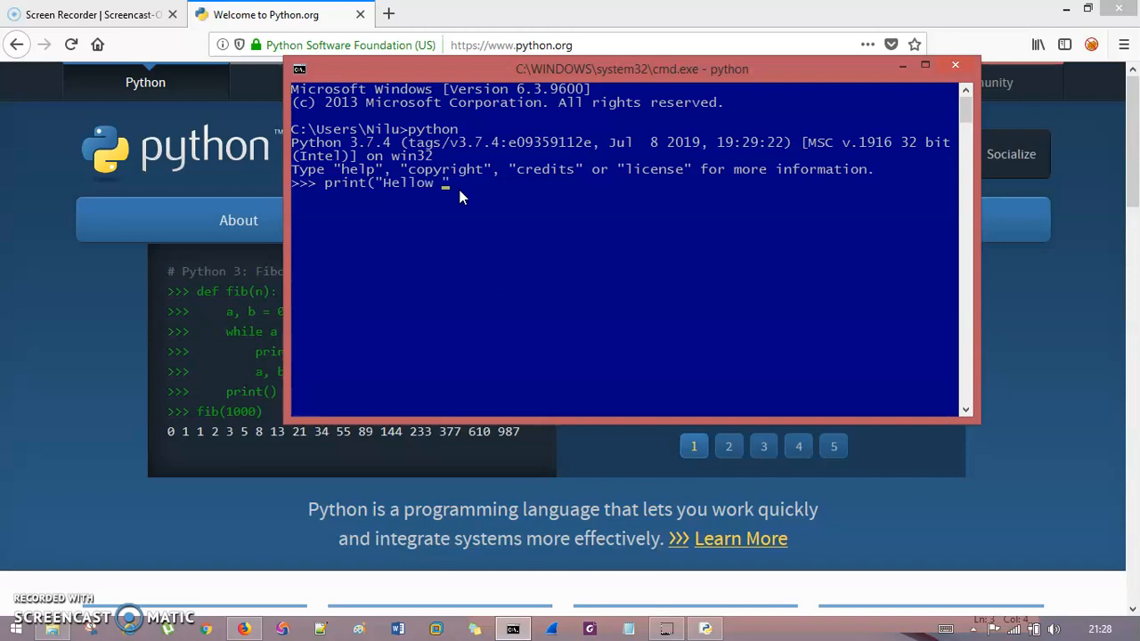
pyautogui.write('wo')
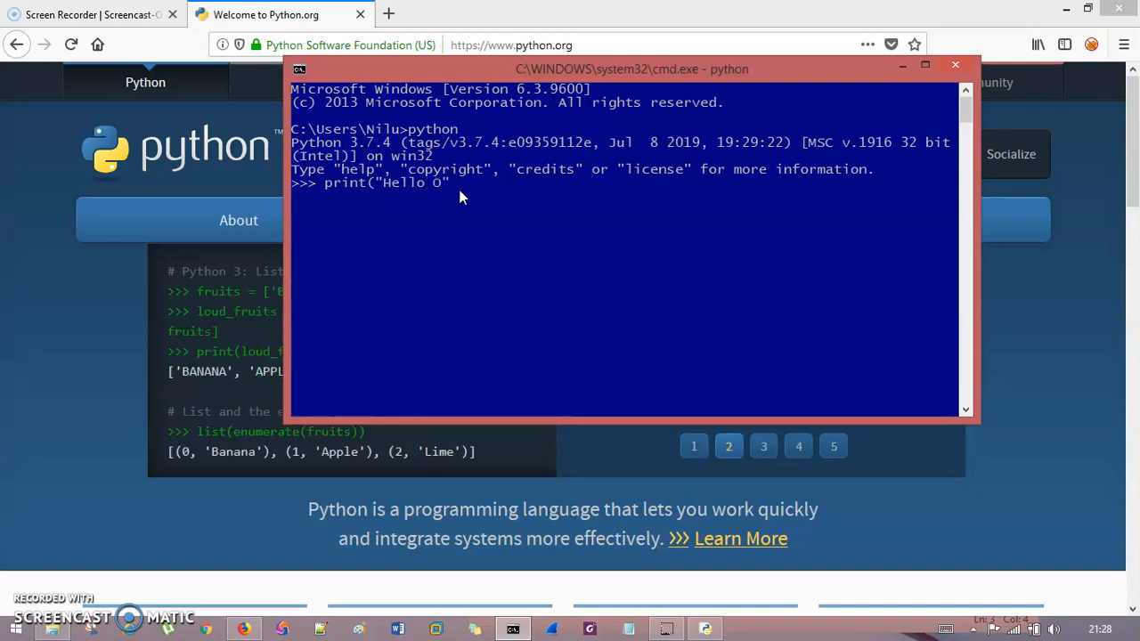
pyautogui.write('World"')
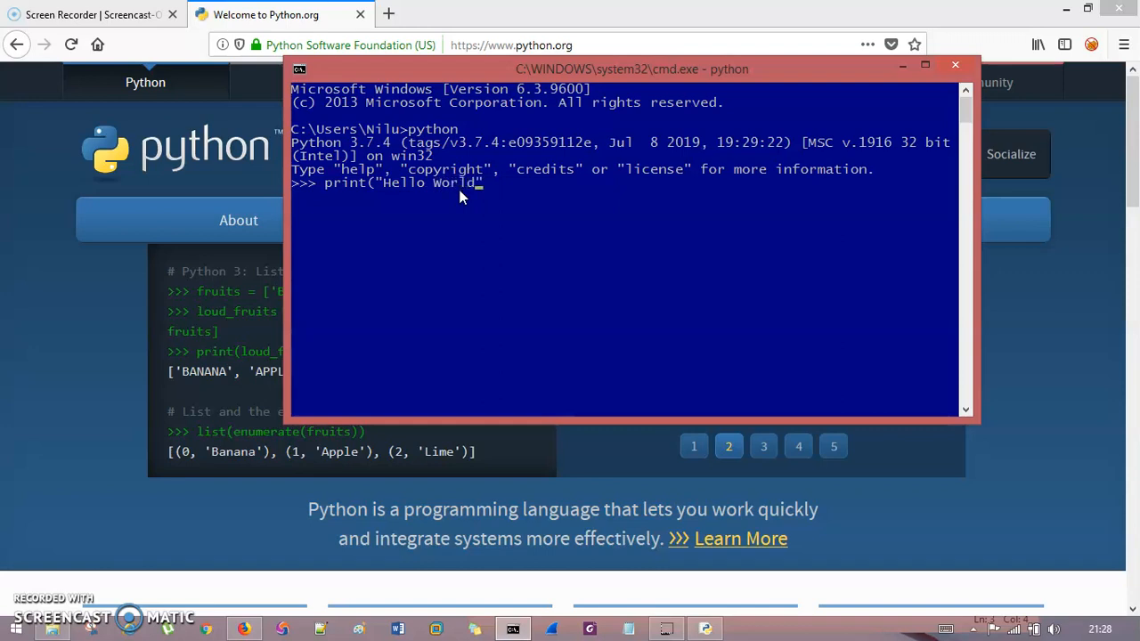
pyautogui.write(')')
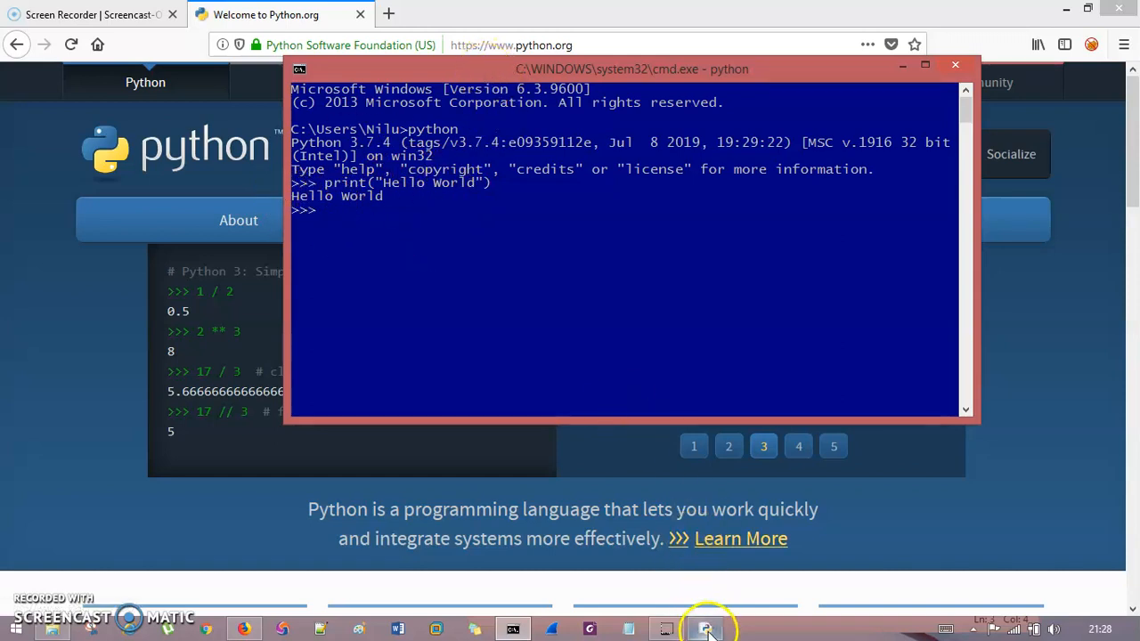
# - In the IDLE Python 3.7.4 Shell, write print("Hello World") at the >>> prompt without running it
pyautogui.click(706, 629)
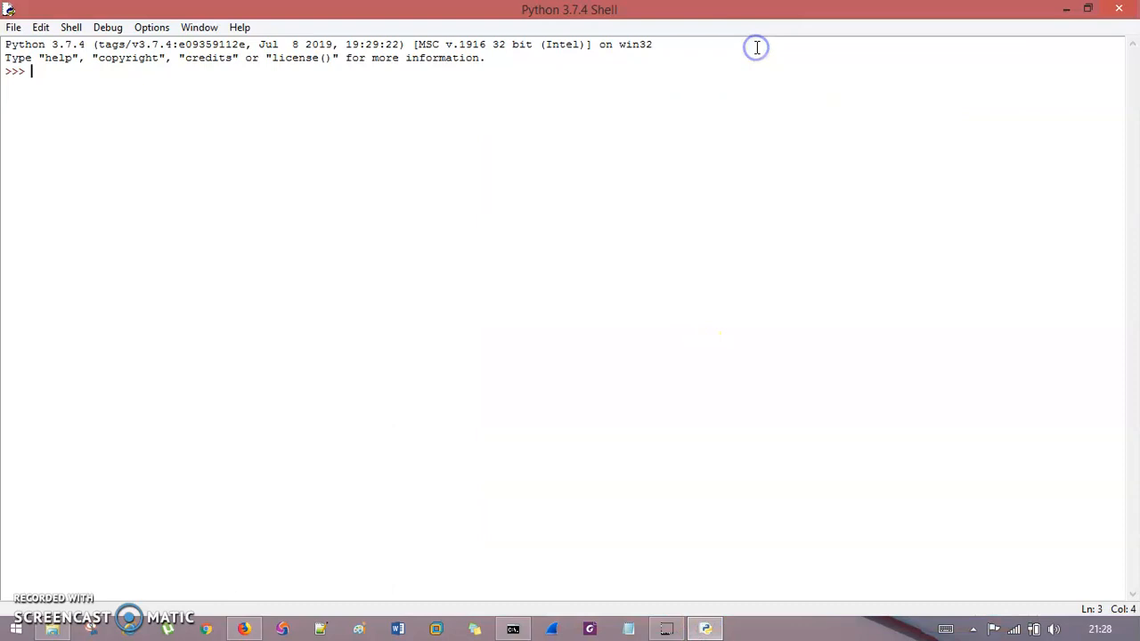
pyautogui.write('print (')
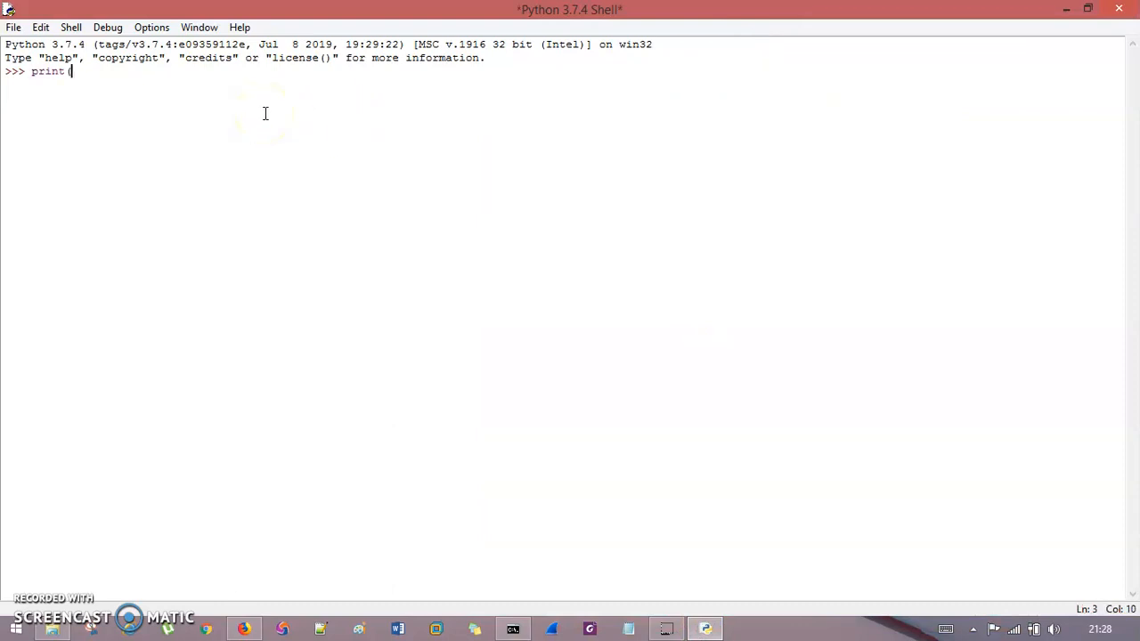
pyautogui.write('"Hel"')
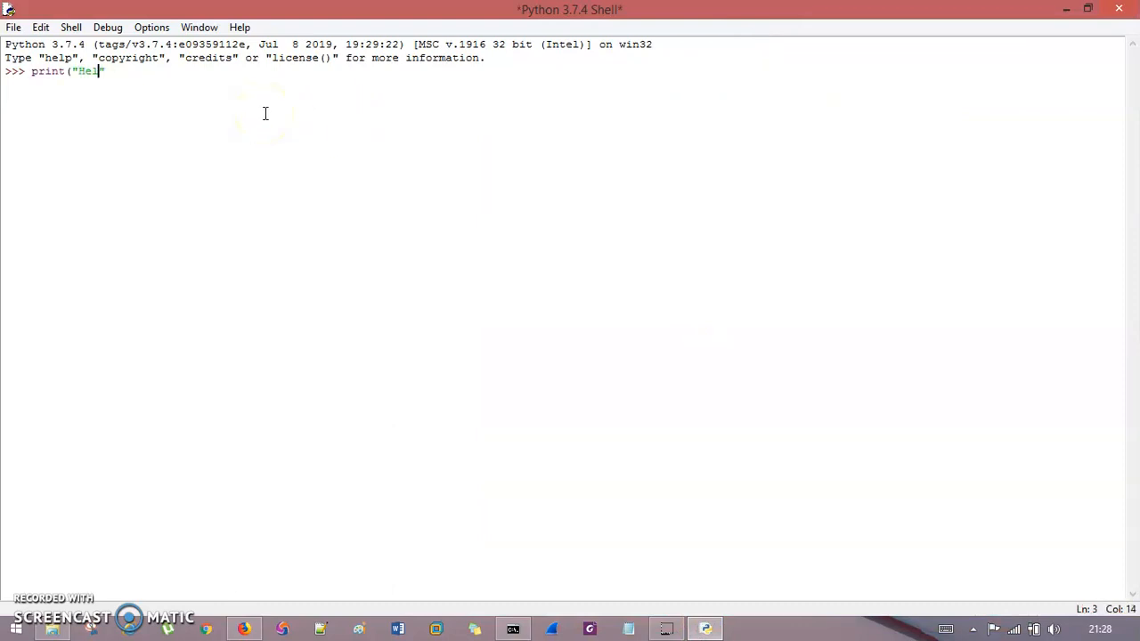
pyautogui.write('lo Workd"')
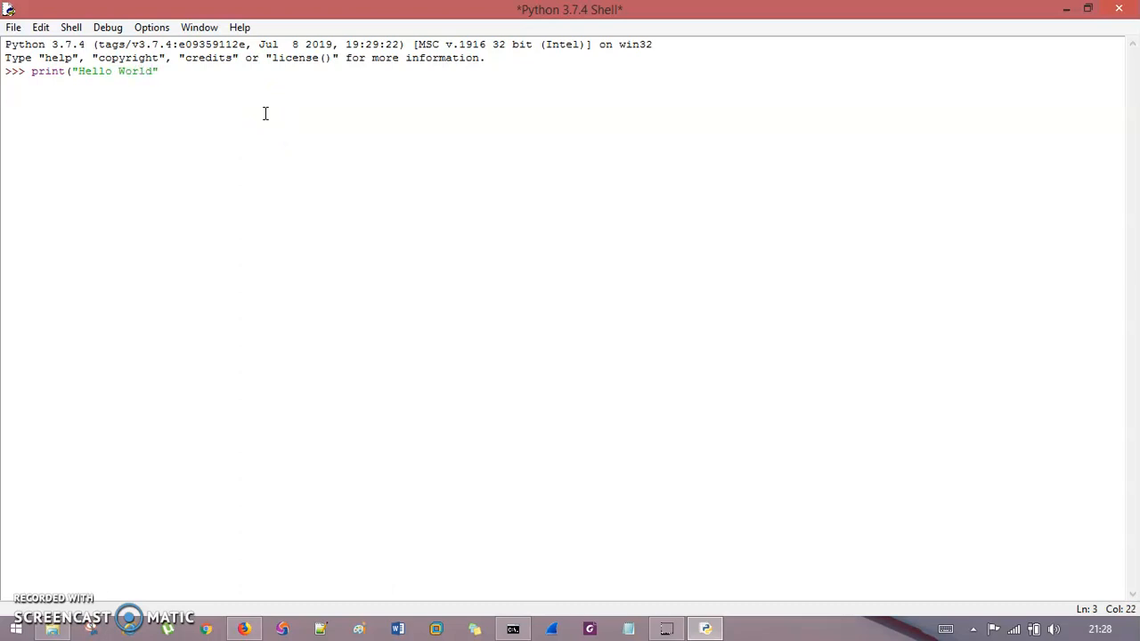
pyautogui.write(')')
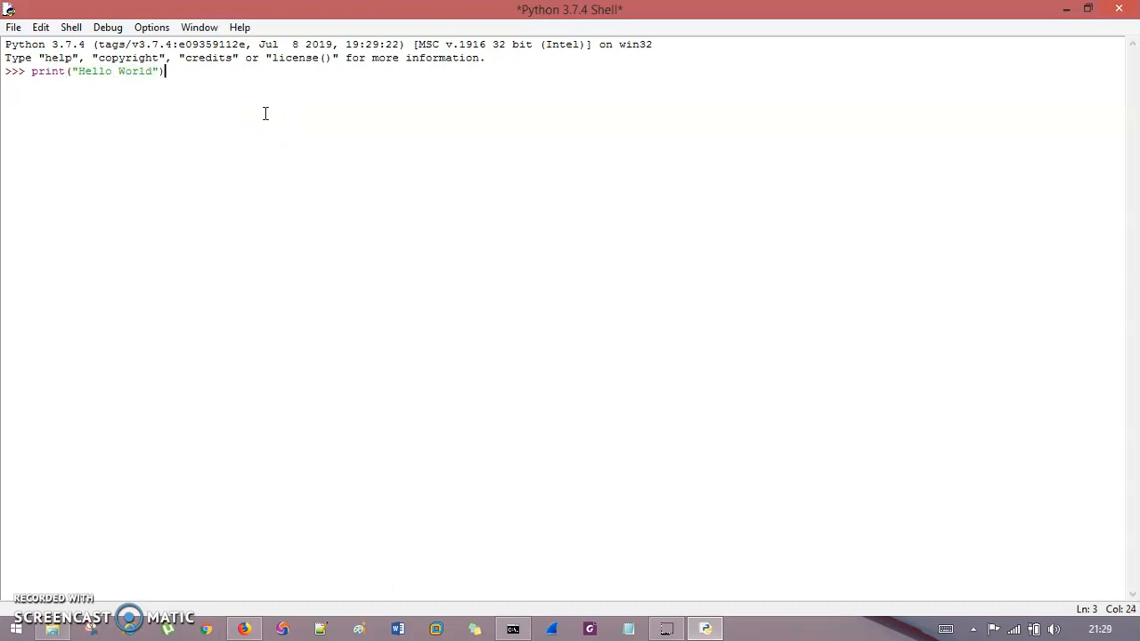